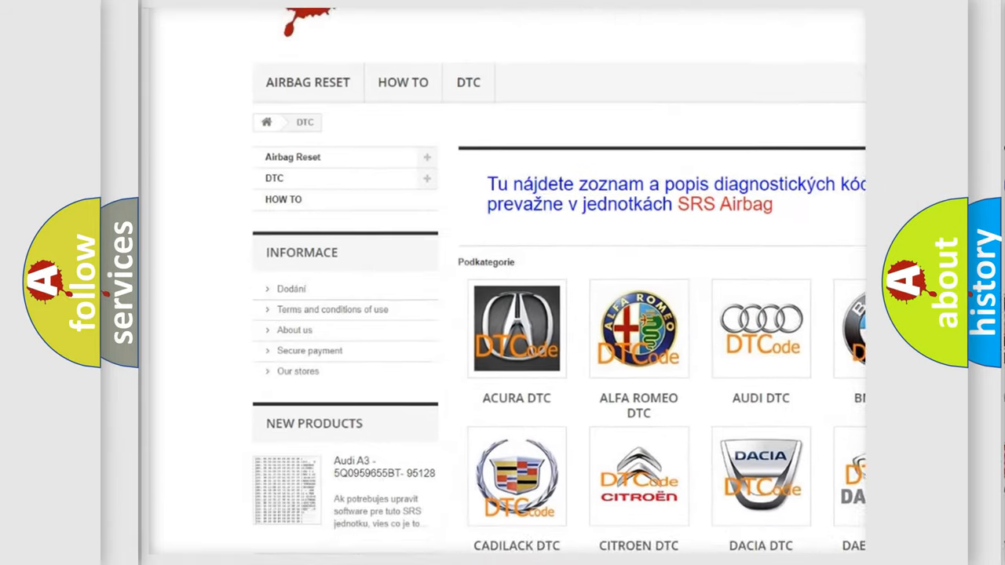
scroll(down, 3)
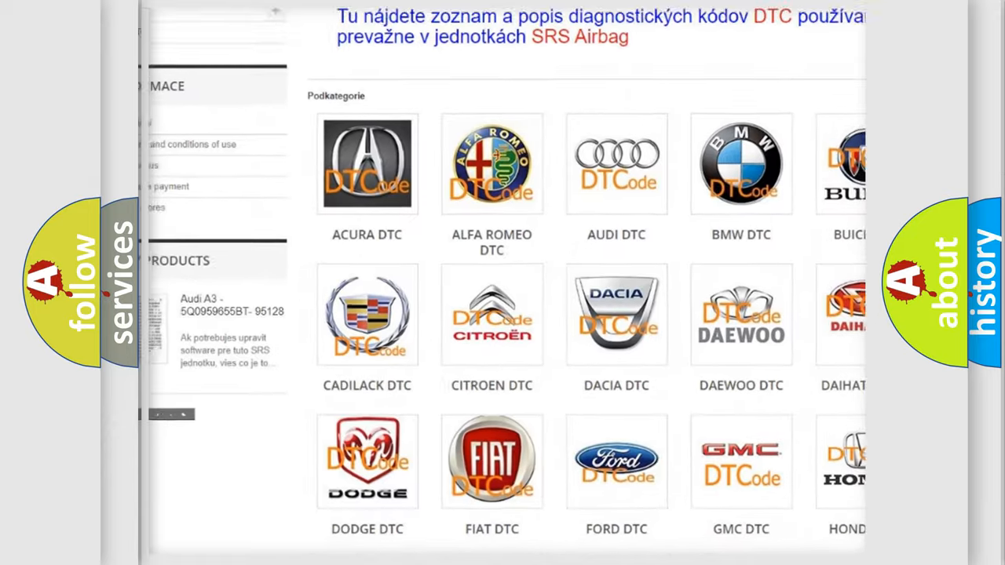